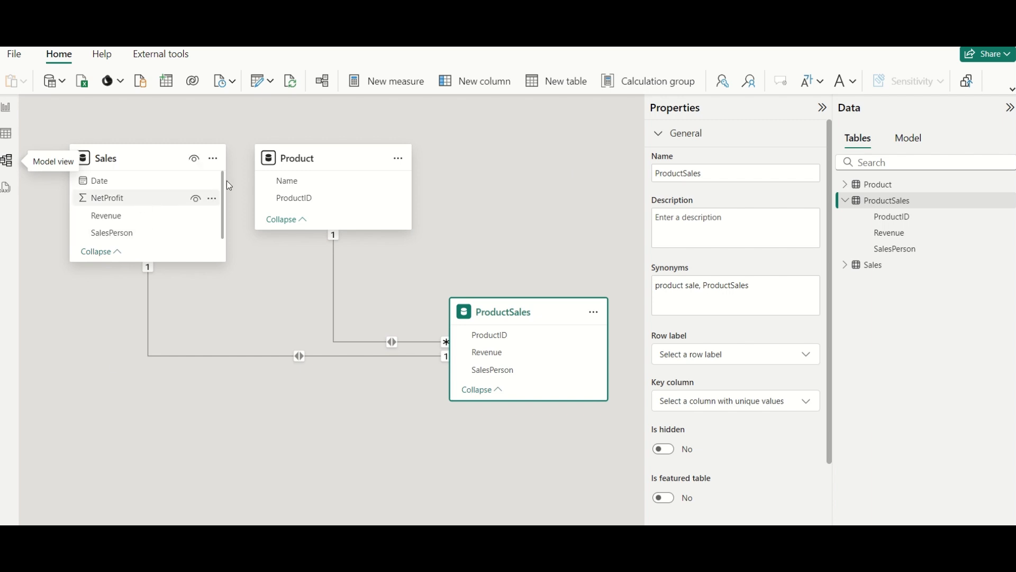
mouse_move(516, 338)
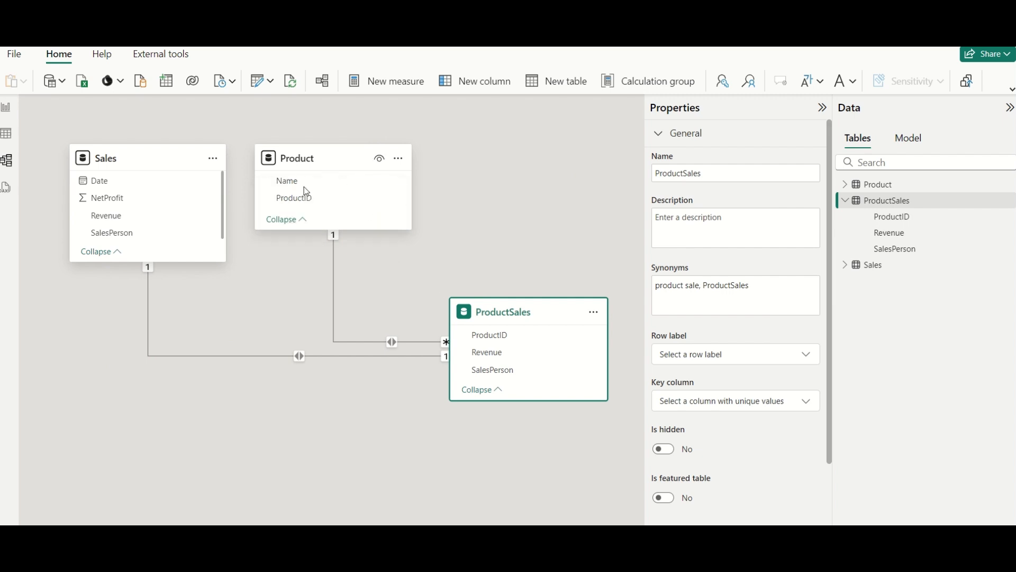
mouse_move(500, 311)
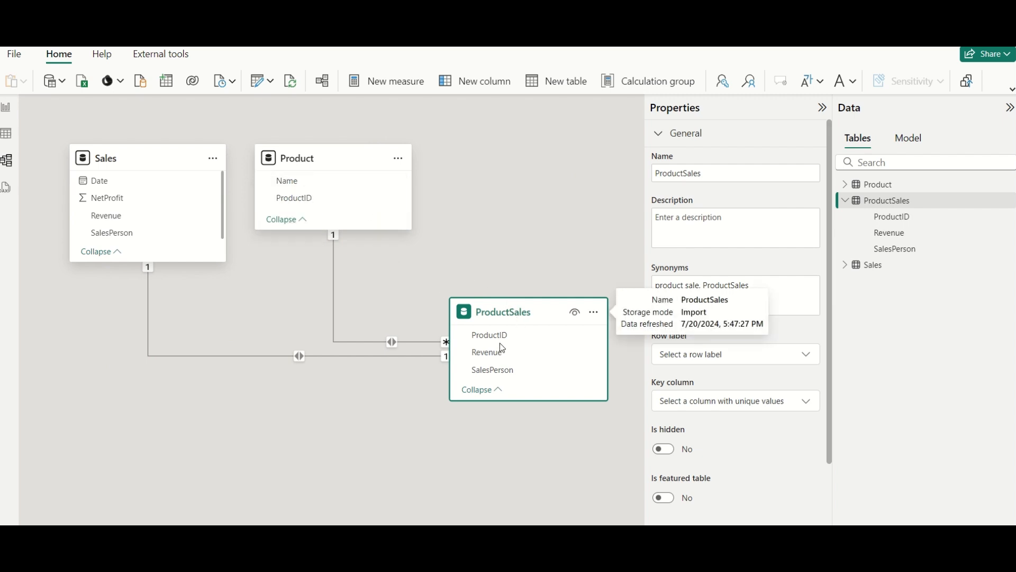
mouse_move(489, 335)
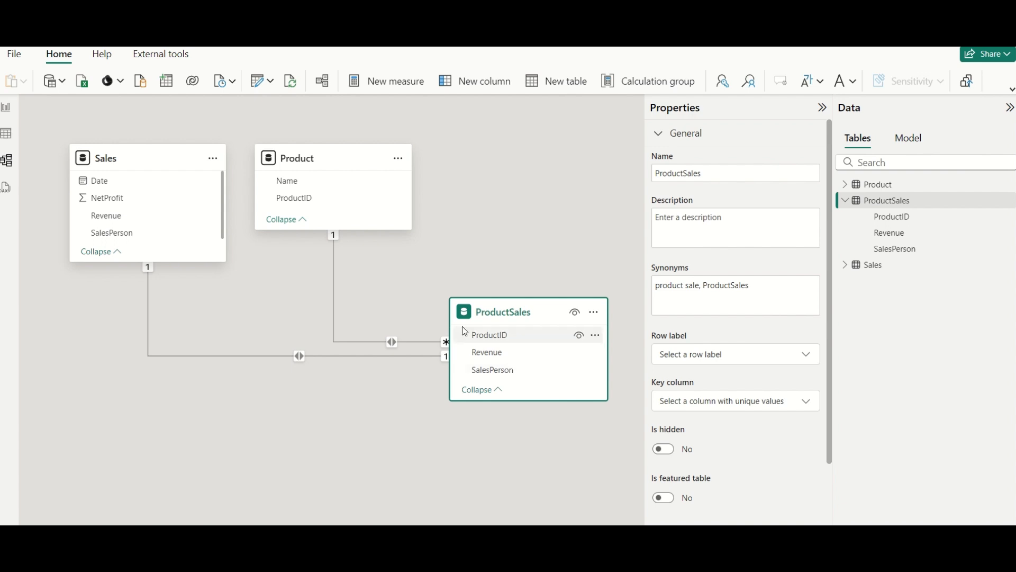
mouse_move(435, 308)
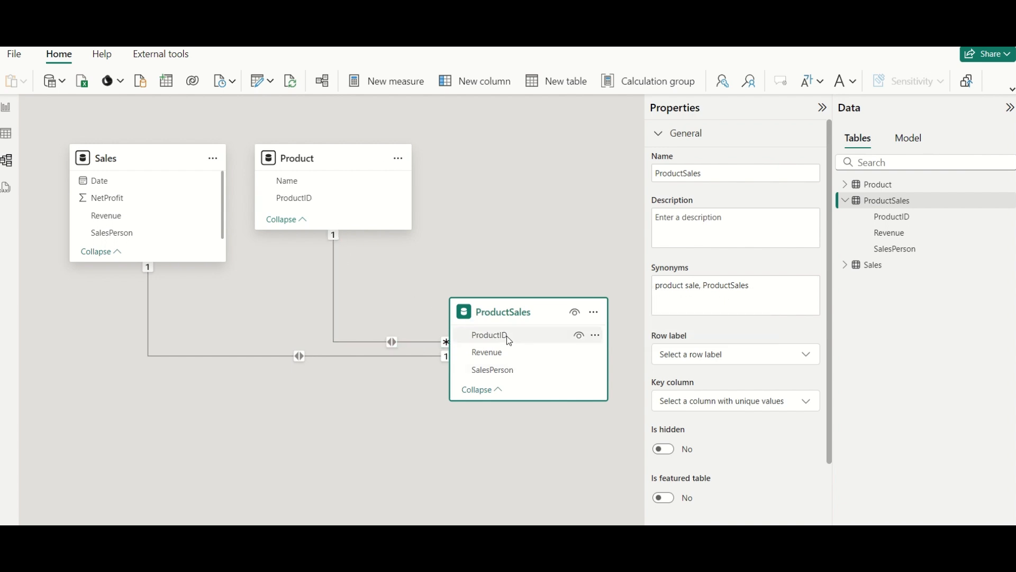
mouse_move(318, 199)
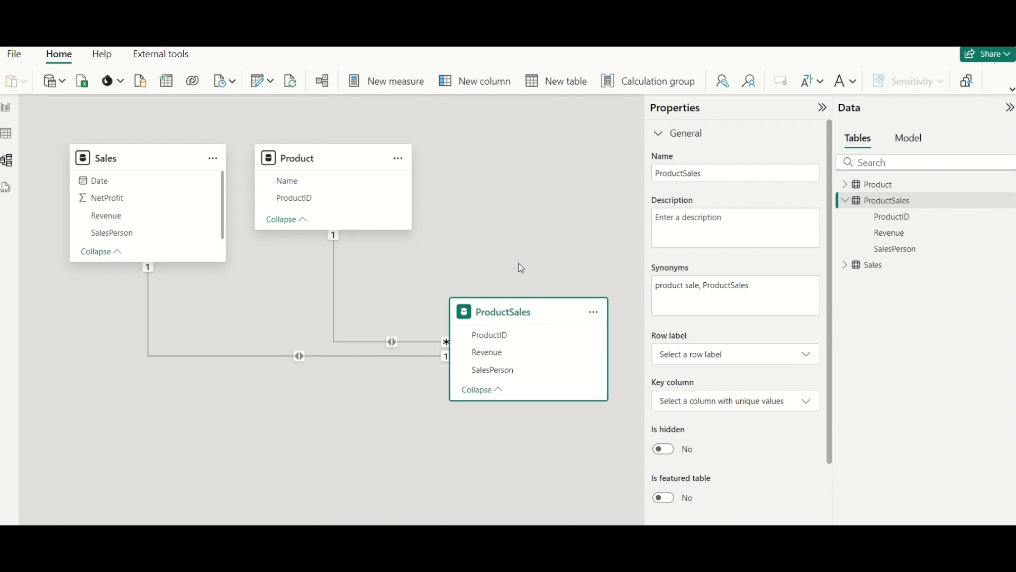
mouse_move(7, 124)
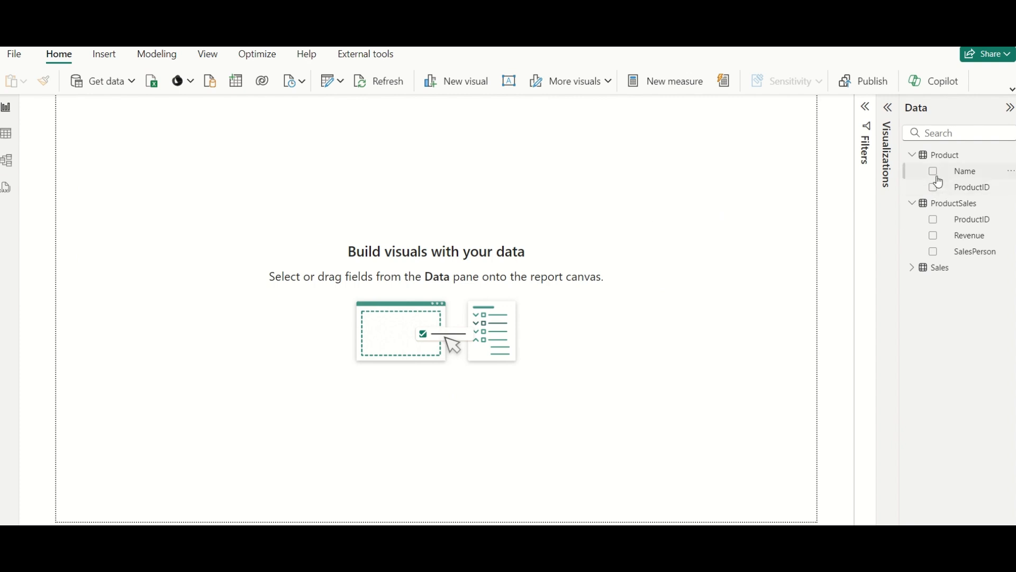
Add Product Name to a new table visual listing A, B and C
left_click(934, 171)
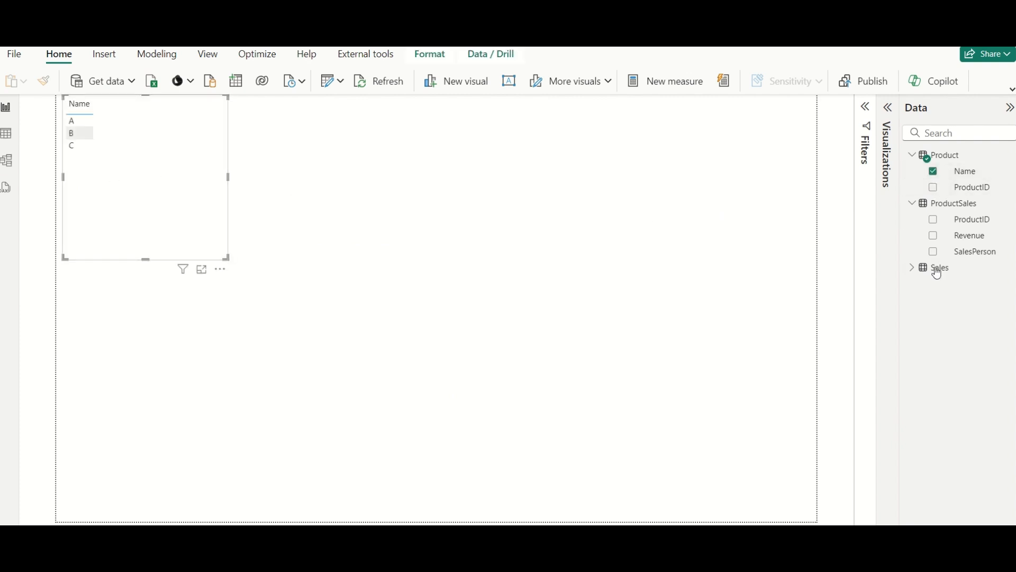
right_click(939, 268)
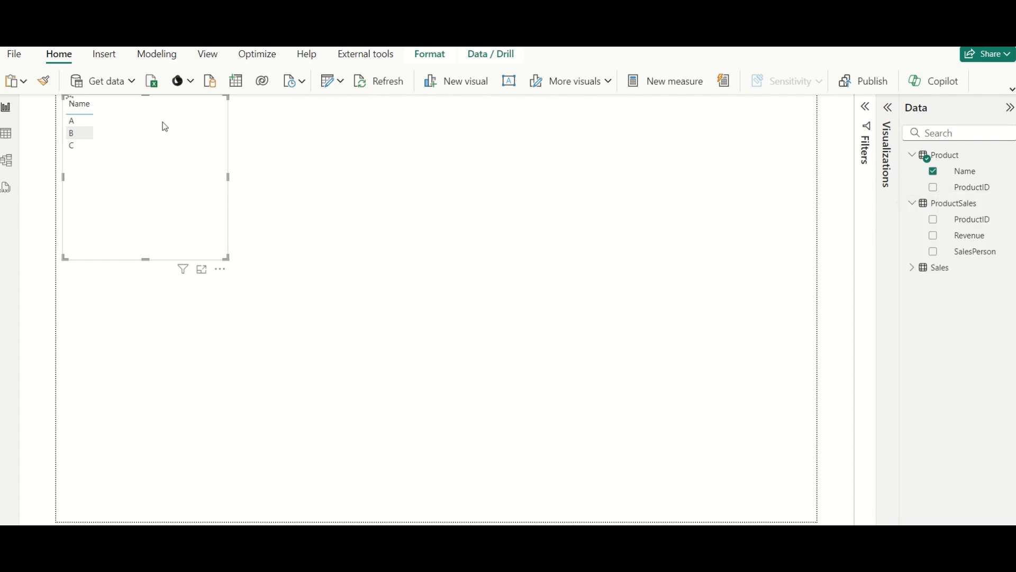
Create measure Total Revenue = SUM(ProductSales[Revenue]) and commit it
left_click(674, 81)
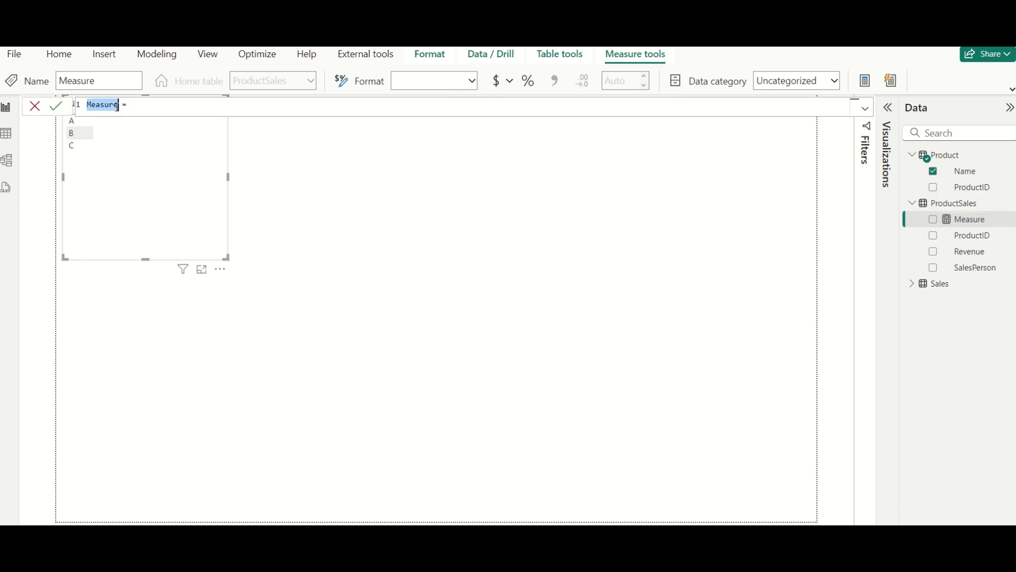
type("Total Reven =")
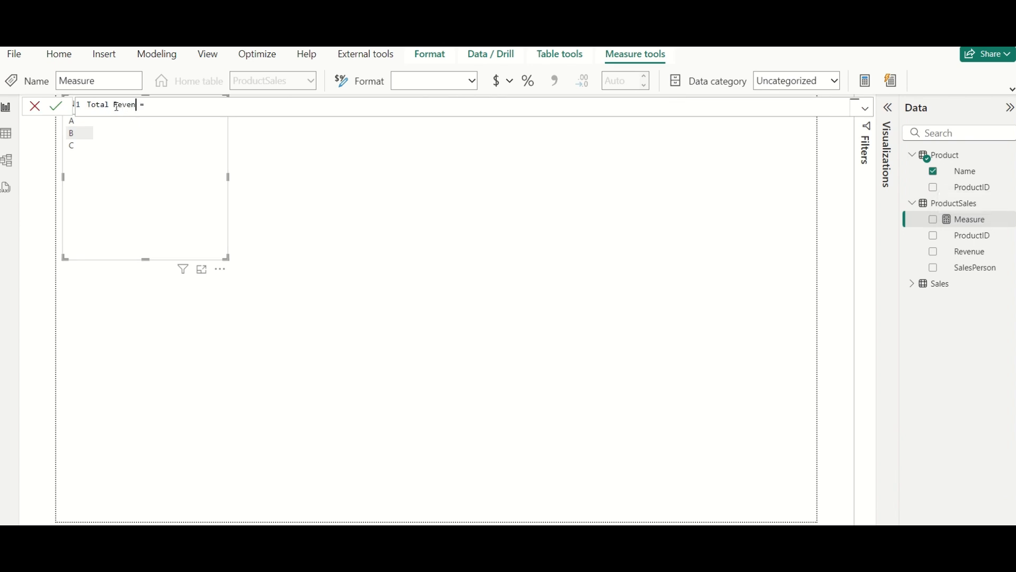
type("SUM")
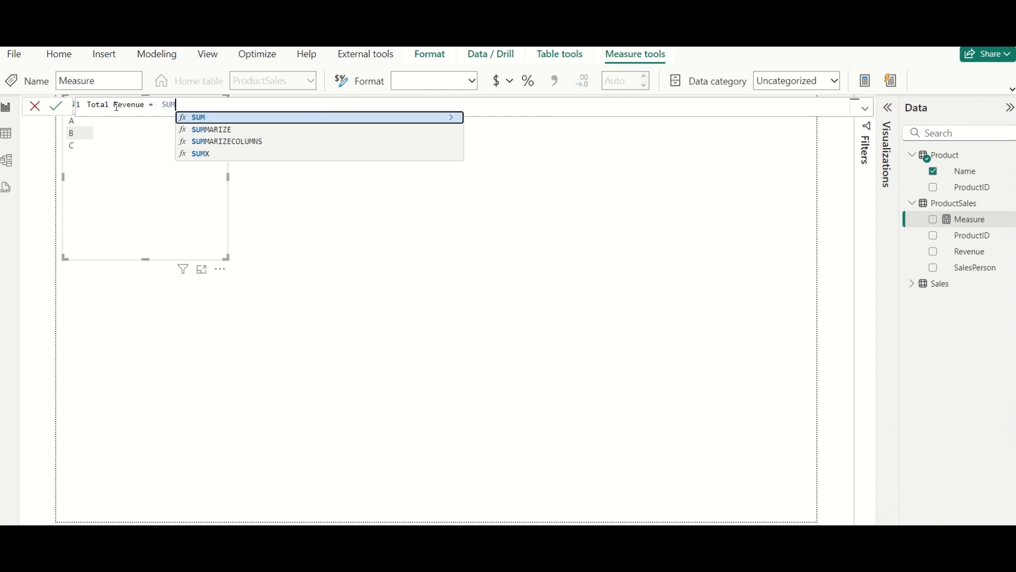
type("(To")
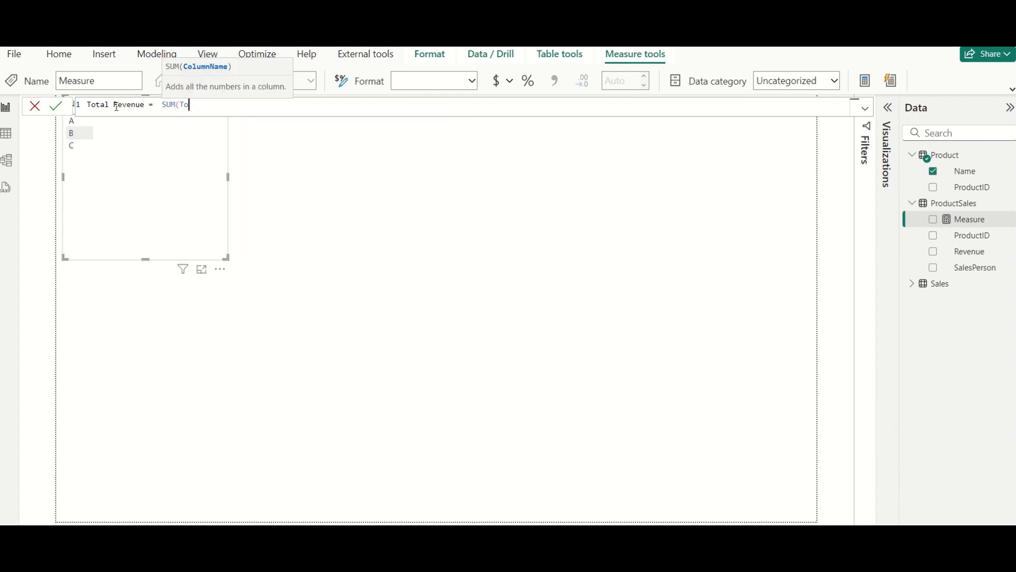
type("ProductSales[Revenue]")
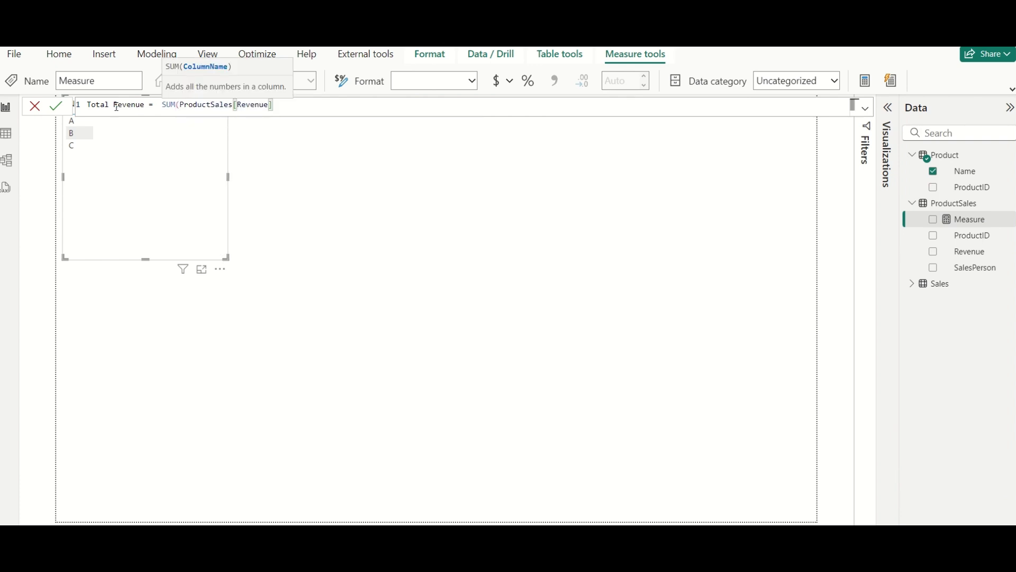
left_click(56, 105)
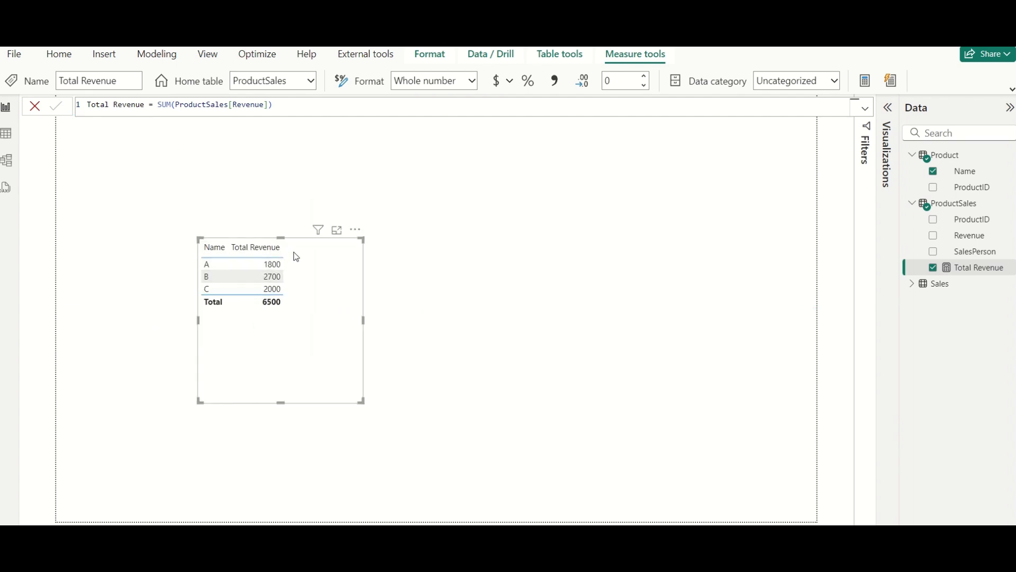
mouse_move(336, 249)
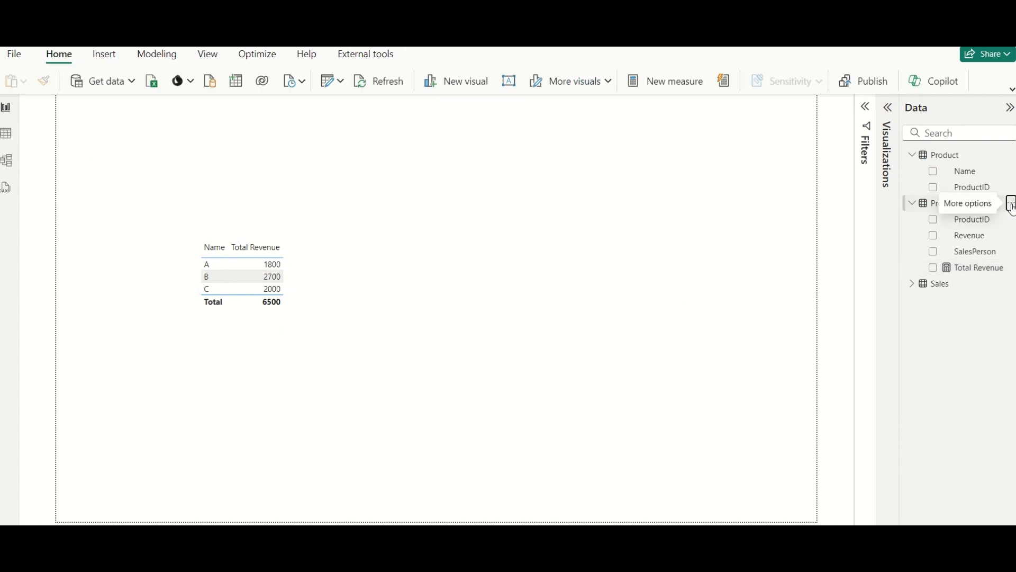
Start a new RANK measure in ProductSales beginning with RANK = RANKX
left_click(1011, 203)
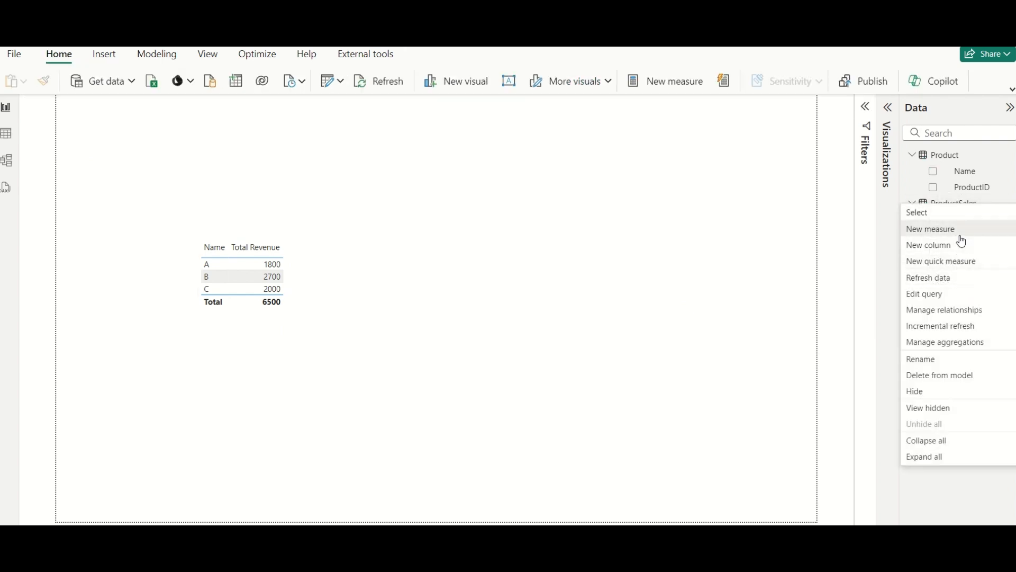
left_click(931, 229)
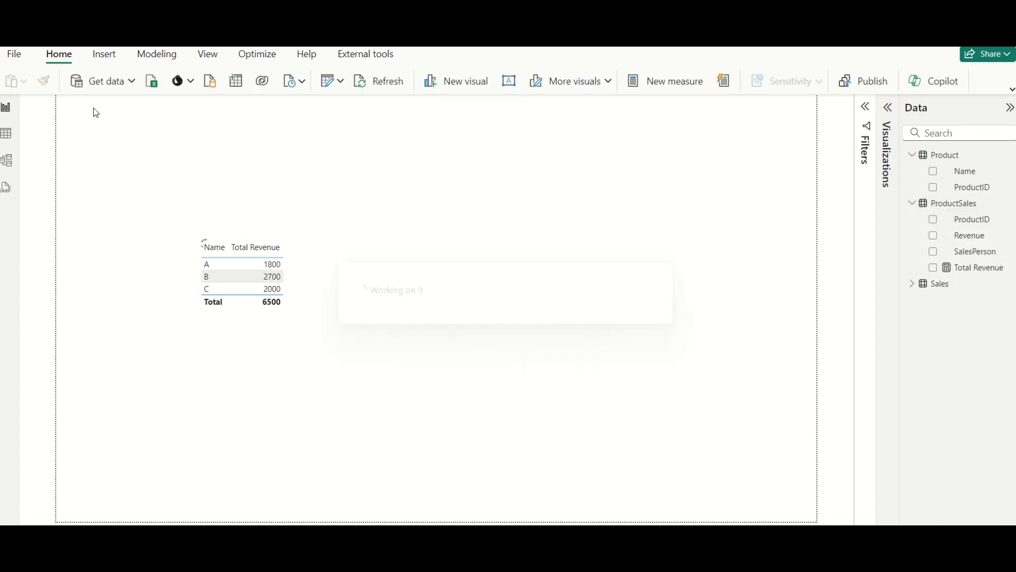
left_click(674, 82)
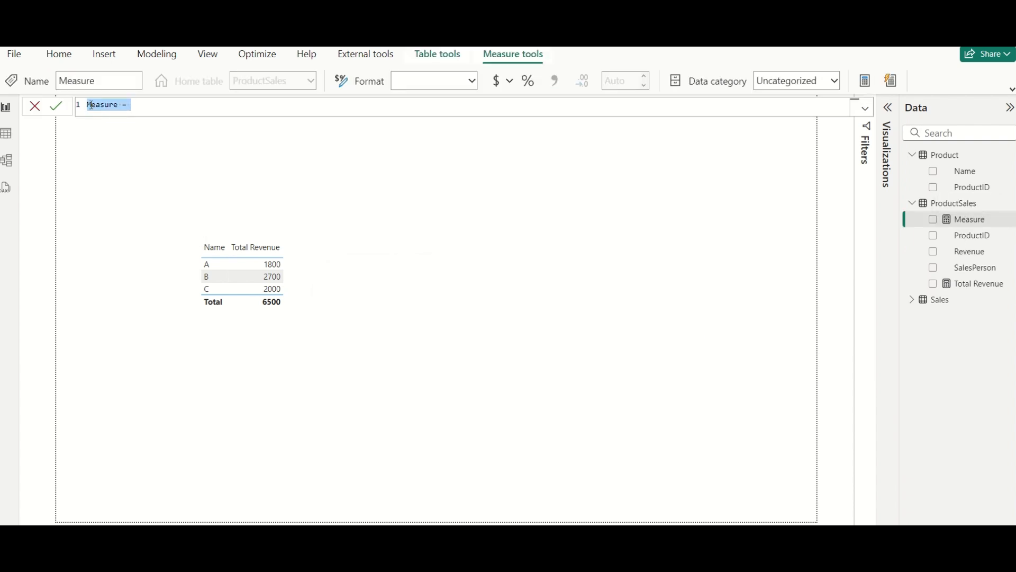
type("RANK")
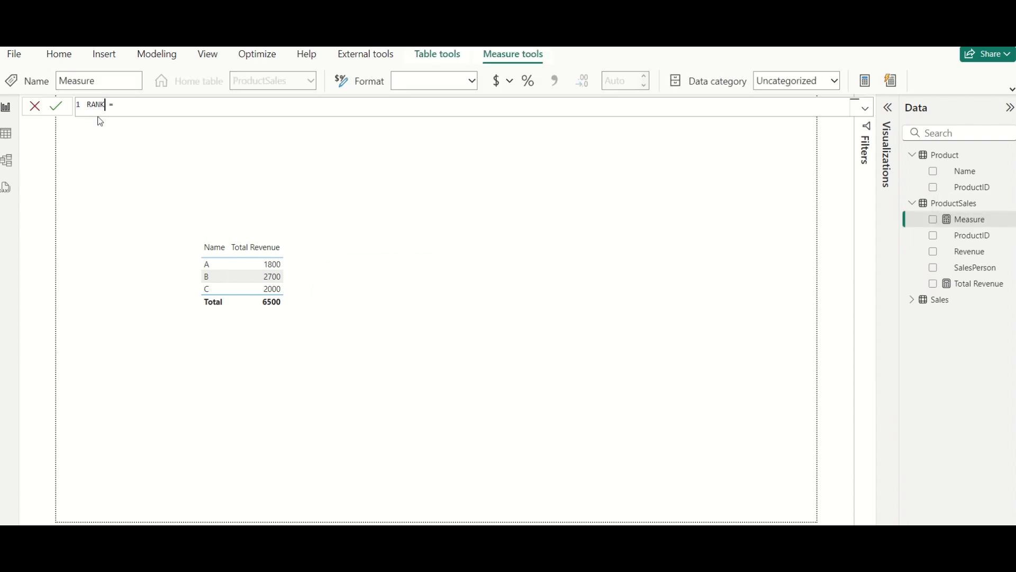
type("= R")
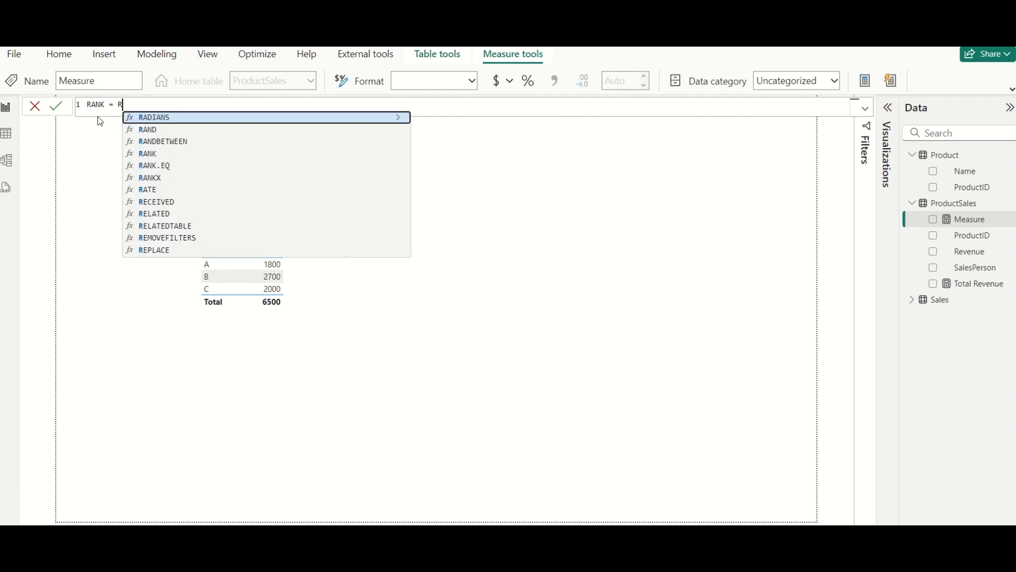
type("ANKX(")
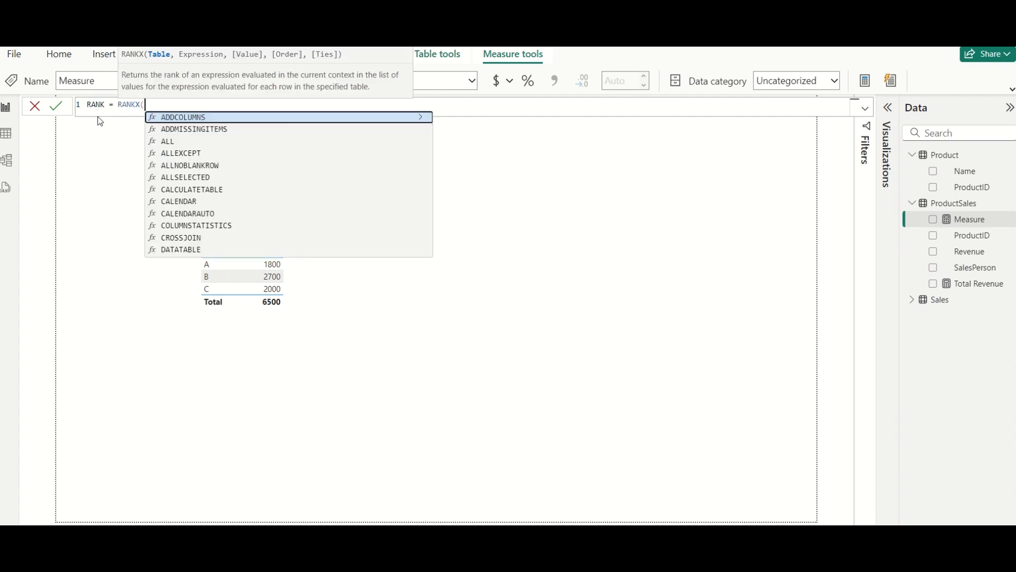
mouse_move(148, 62)
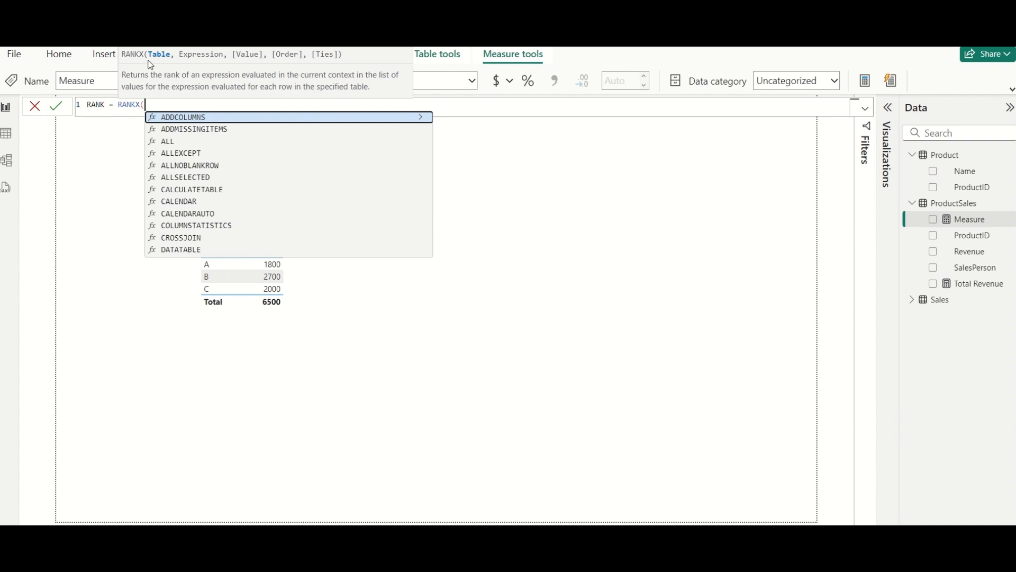
mouse_move(288, 100)
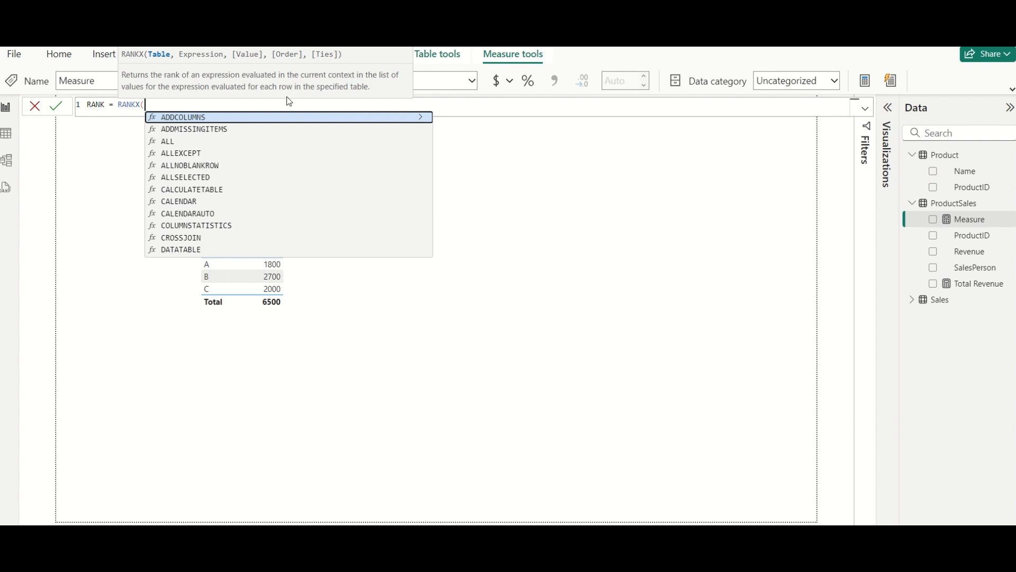
mouse_move(183, 61)
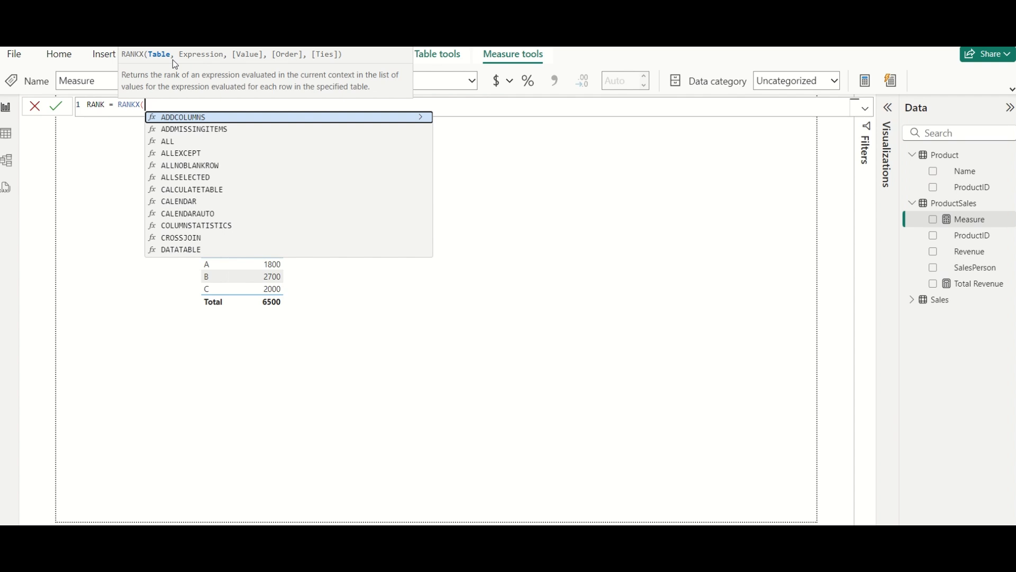
mouse_move(930, 153)
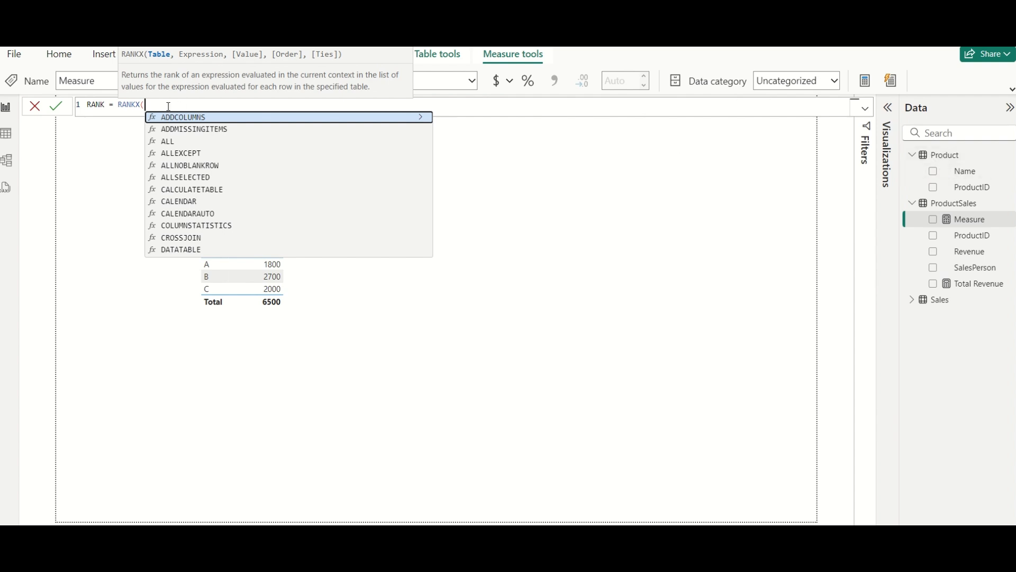
Complete the formula as RANKX('Product', [Total Revenue])
type("'Product'")
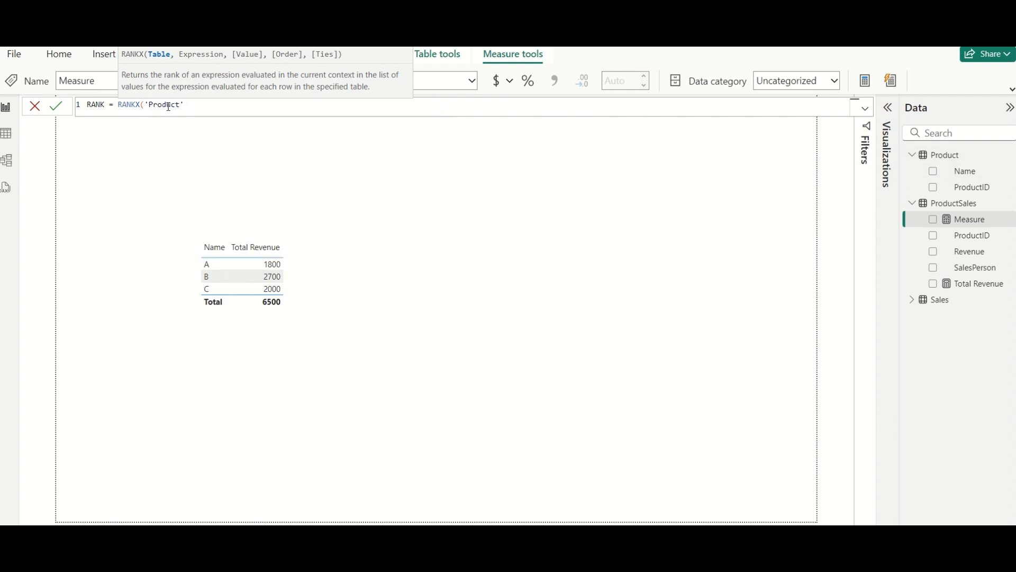
type(",")
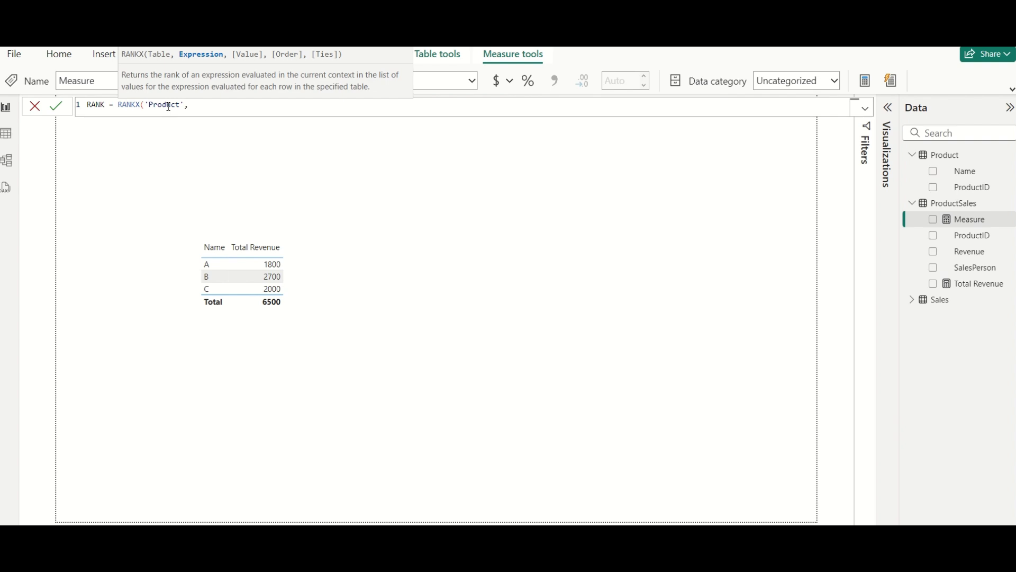
type("[Total Revenue]")
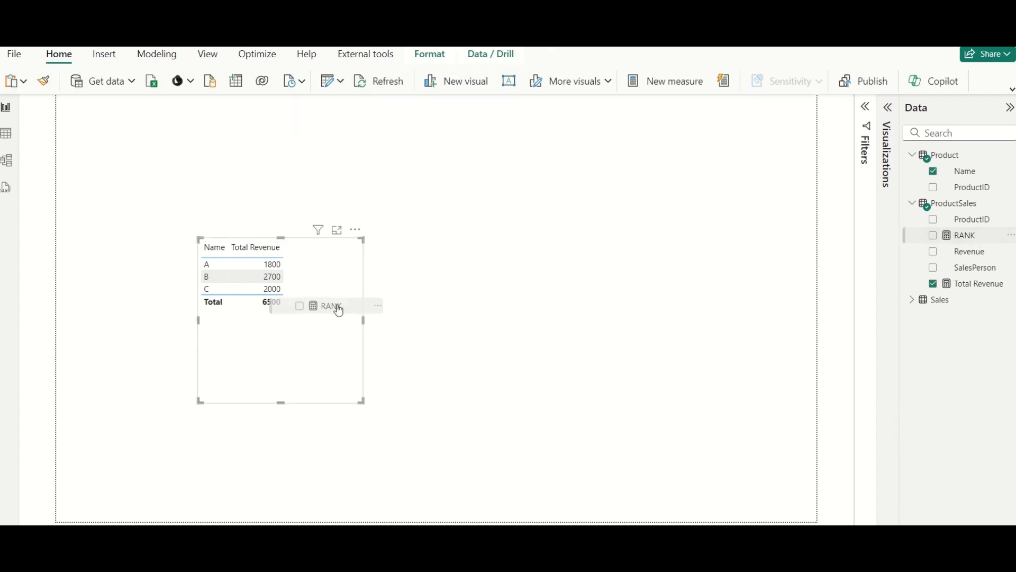
Add the RANK measure as a column in the table; every row shows rank 1
left_click(932, 235)
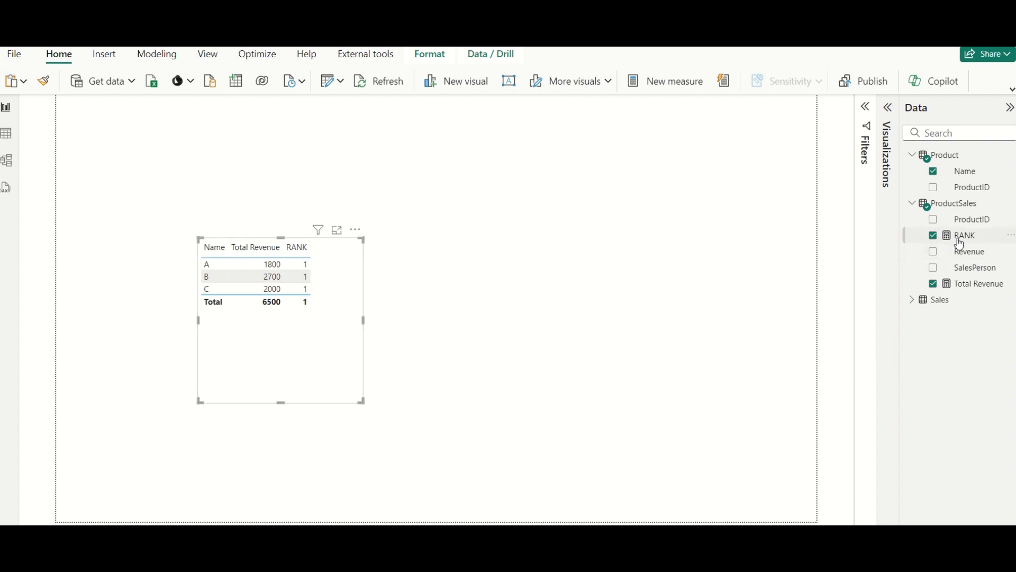
mouse_move(966, 235)
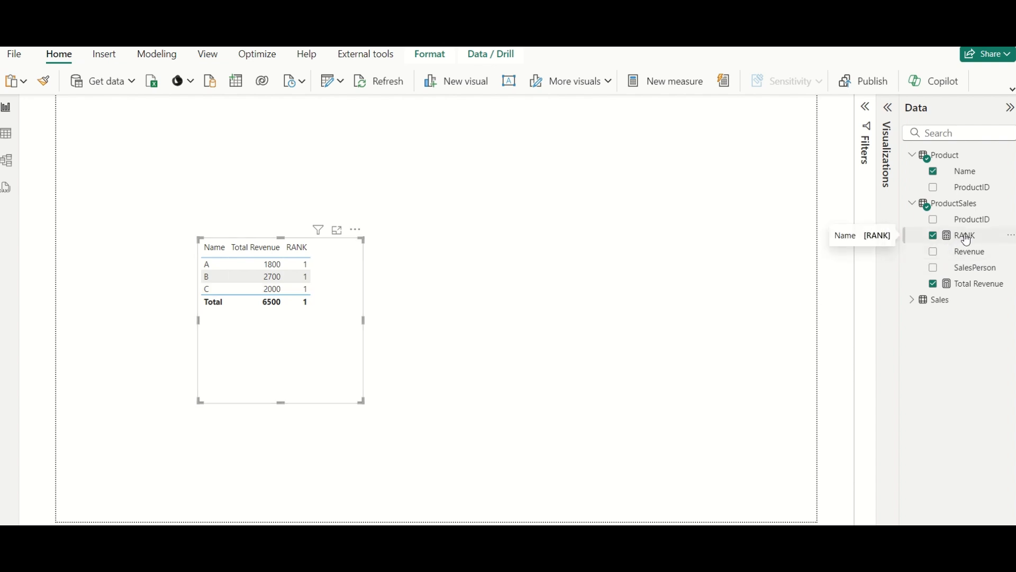
mouse_move(315, 279)
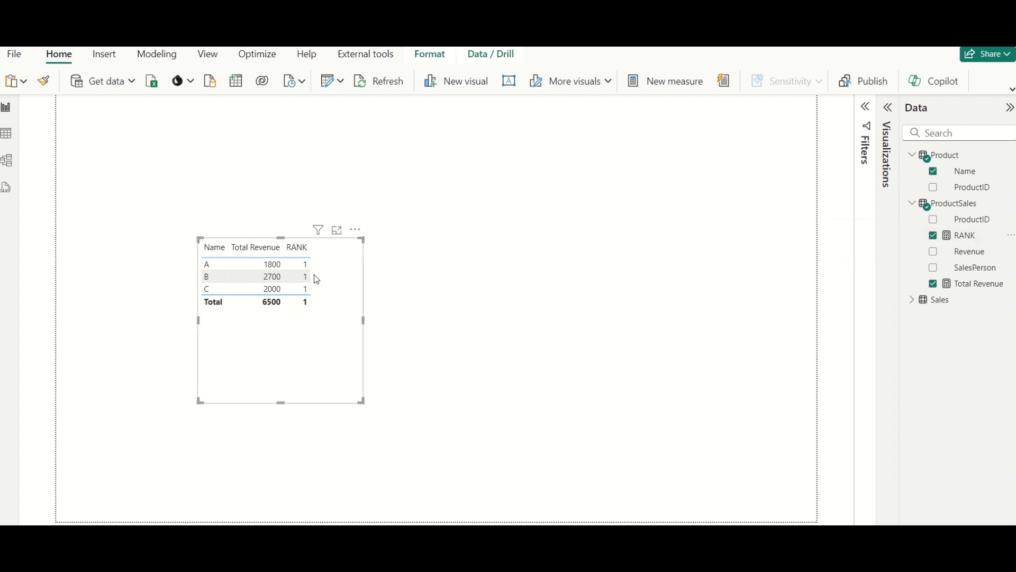
mouse_move(357, 263)
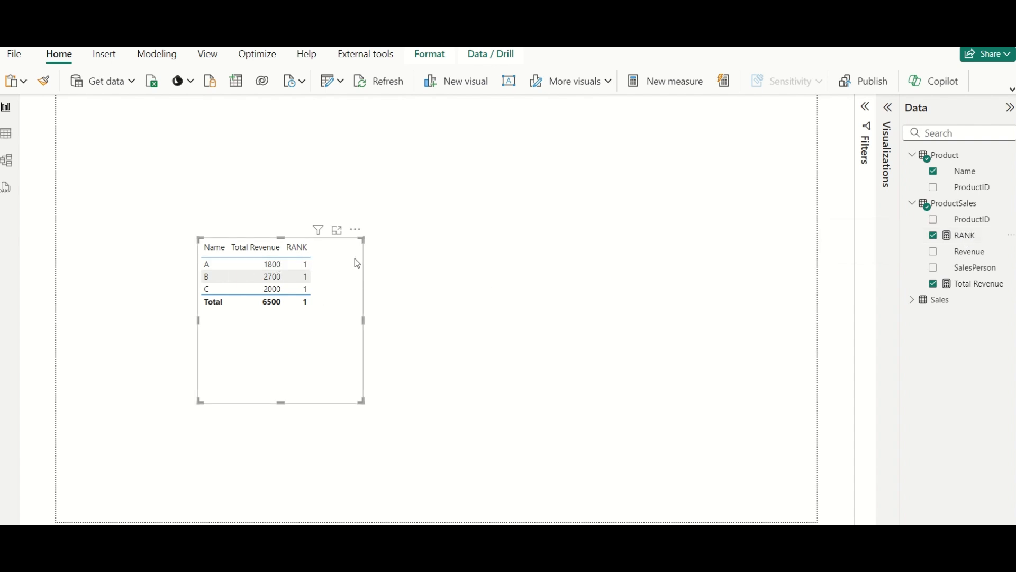
mouse_move(917, 251)
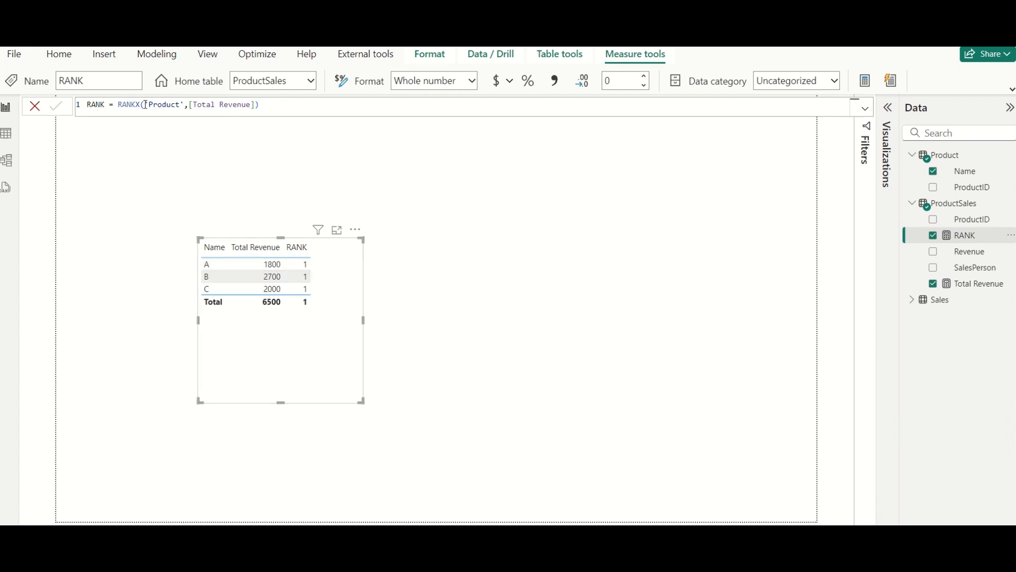
Revise RANK to RANKX(ALL('Product'),[Total Revenue]) and commit, ranking B 1, C 2, A 3
type("ALL(")
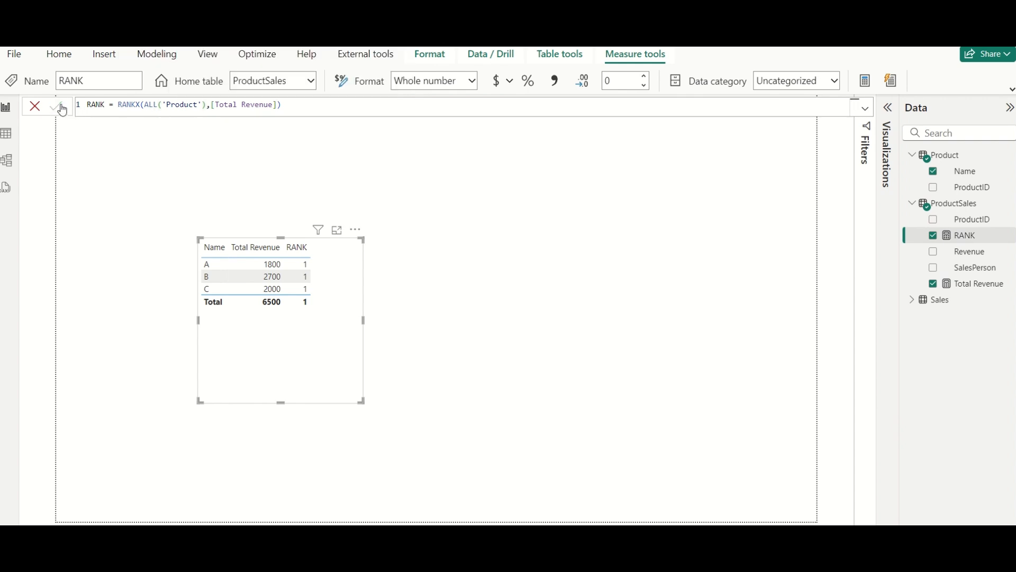
left_click(56, 106)
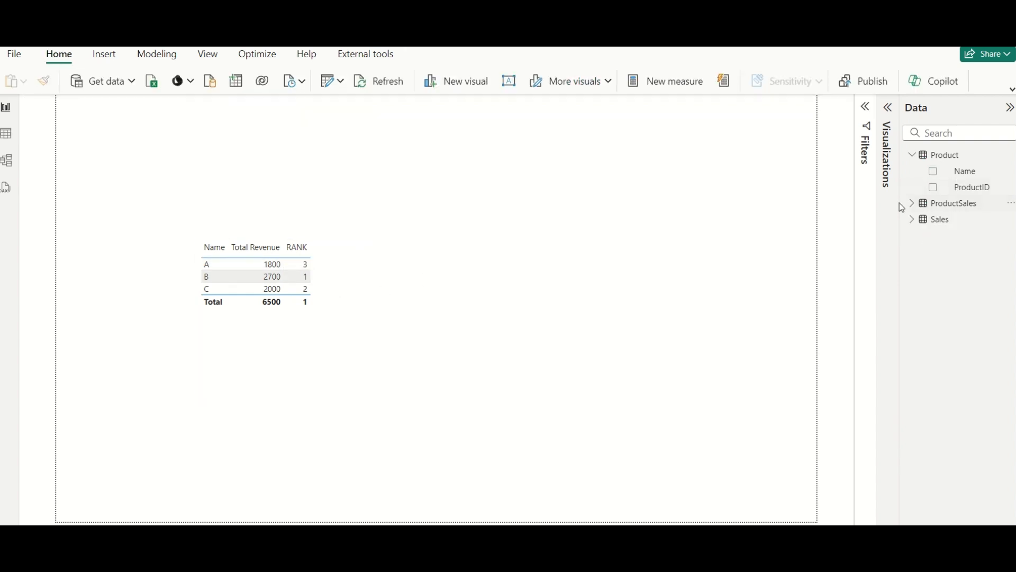
Collapse the Product table's field list in the Data pane
left_click(913, 154)
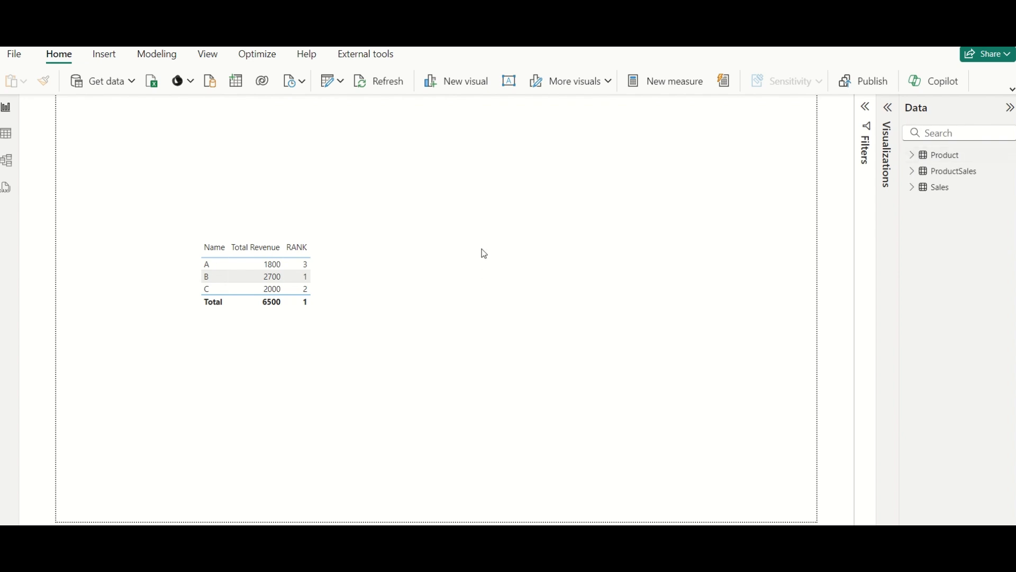
mouse_move(482, 252)
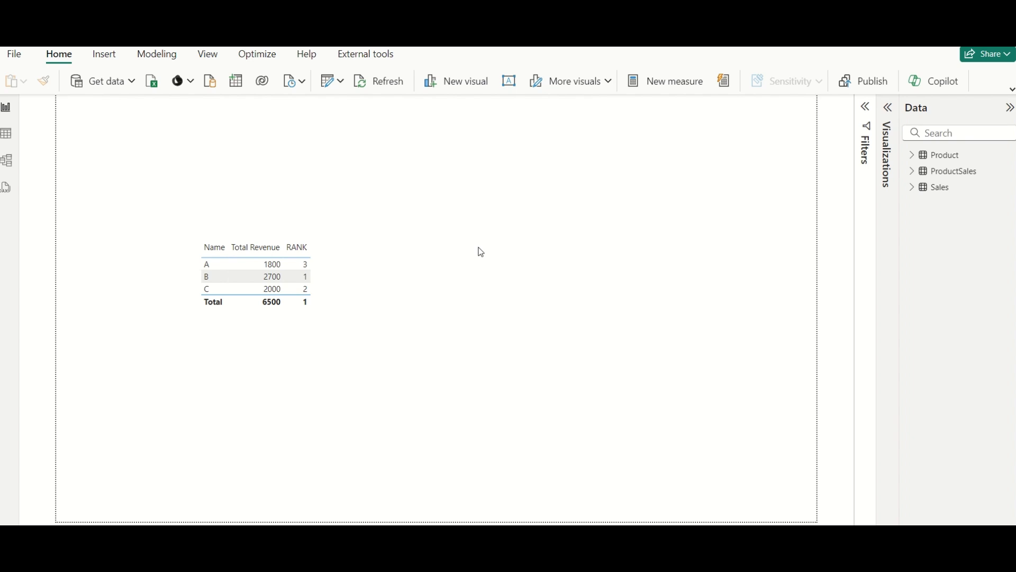
mouse_move(471, 255)
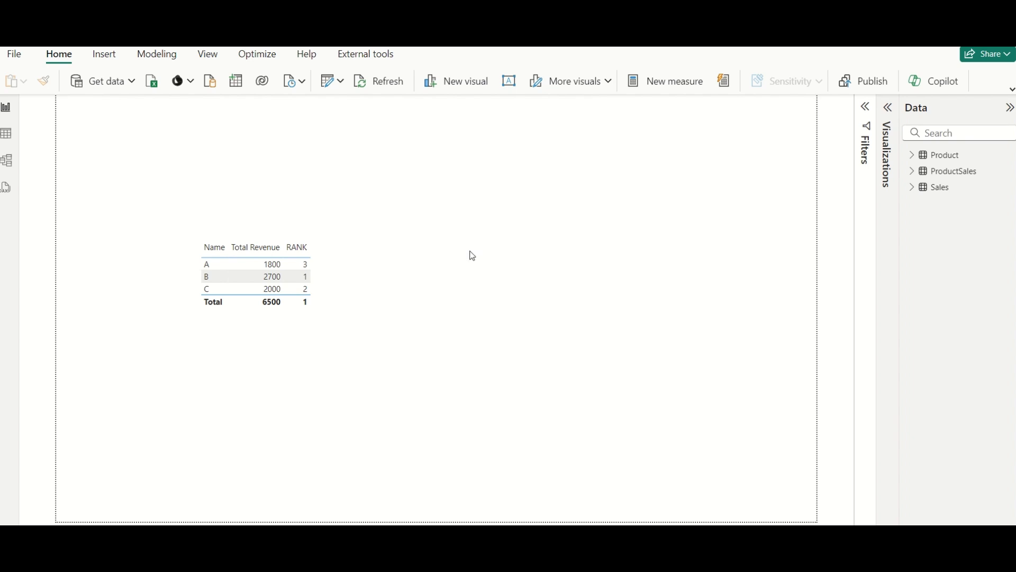